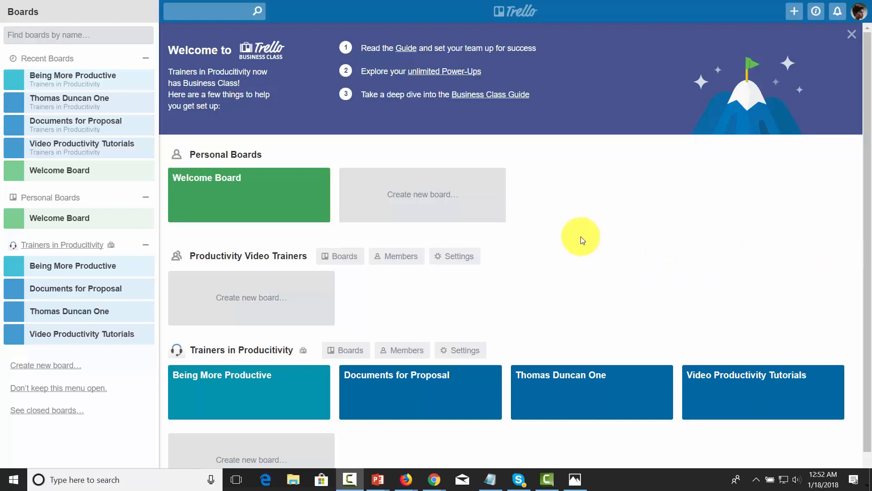
Review the Product Launch card's SEO label, description and linked comment, then return to the board
scroll(down, 3)
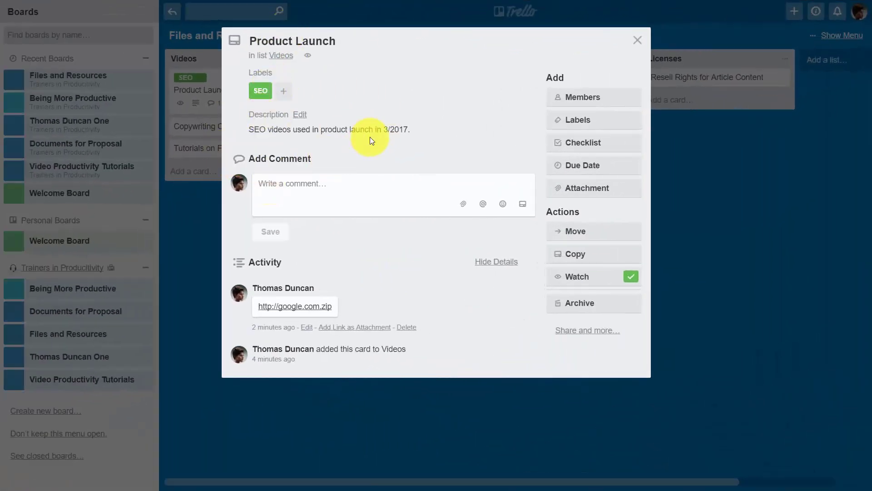
mouse_move(233, 291)
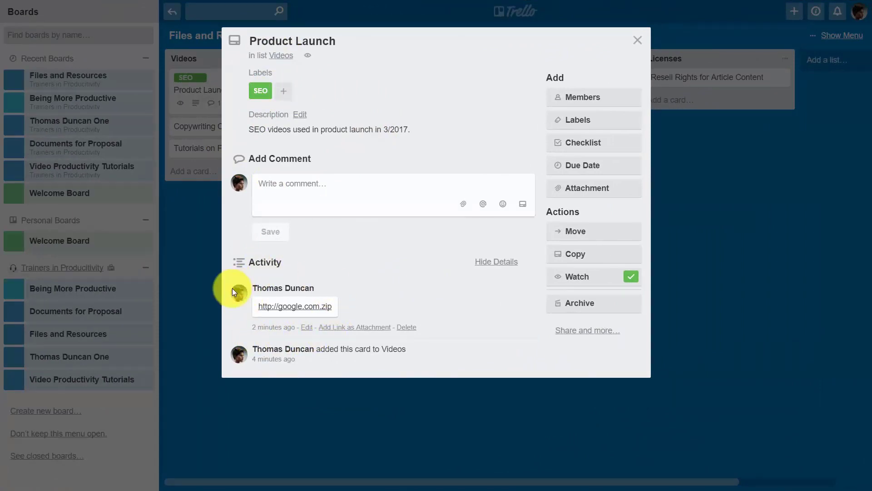
mouse_move(276, 153)
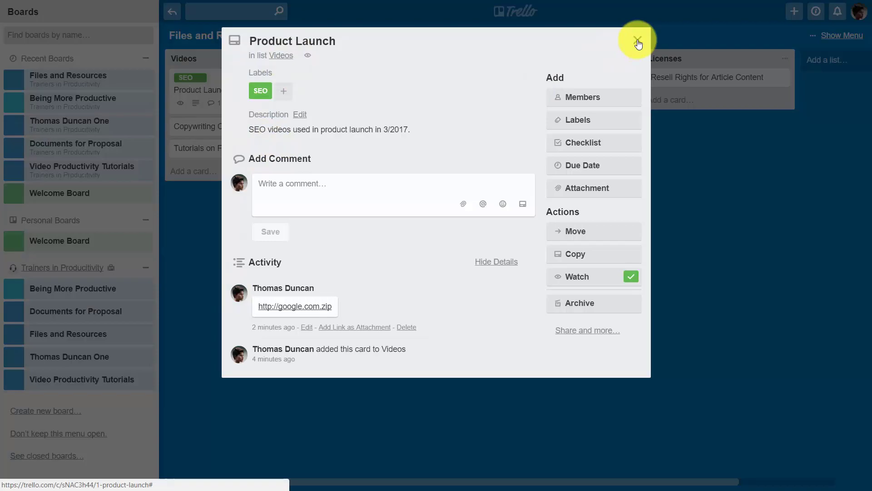
click(638, 35)
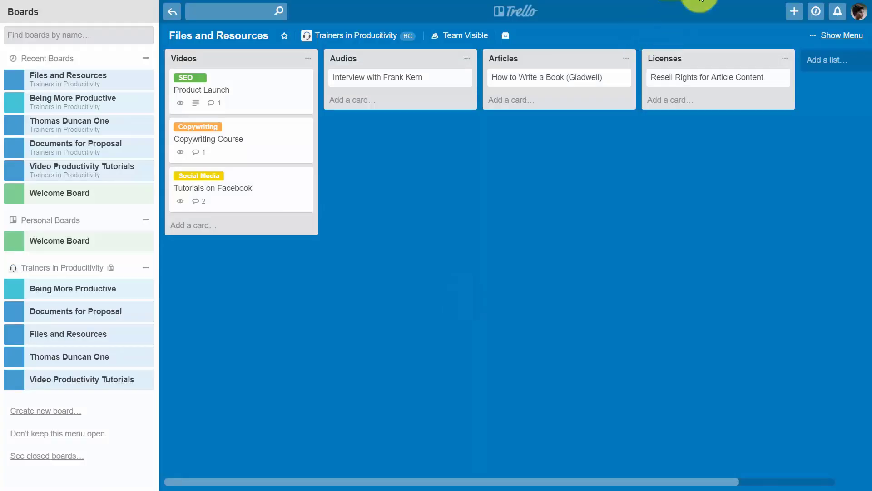
mouse_move(321, 275)
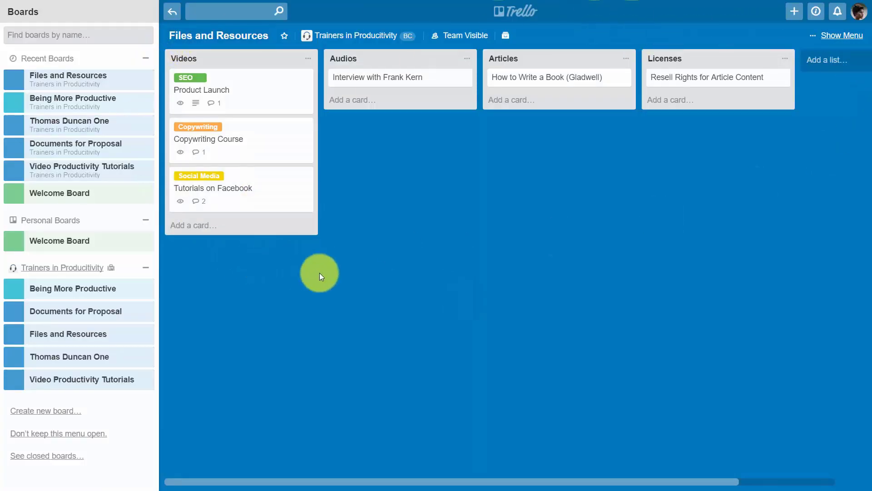
mouse_move(276, 245)
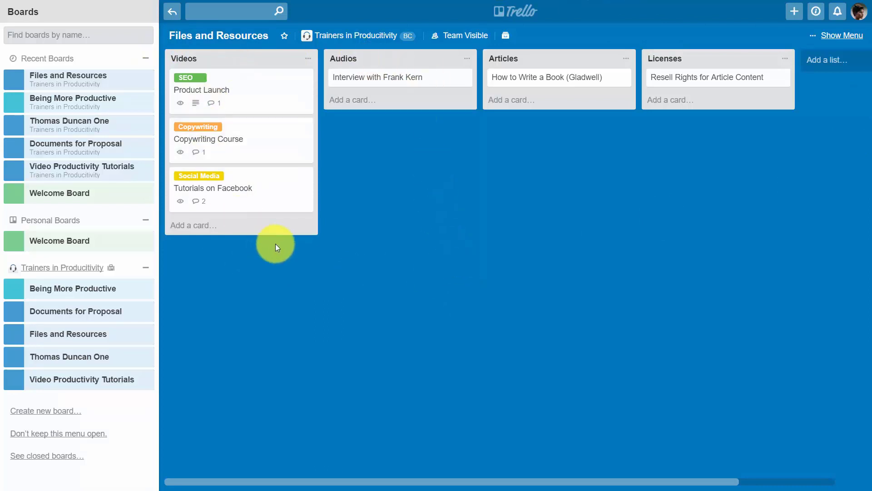
mouse_move(298, 200)
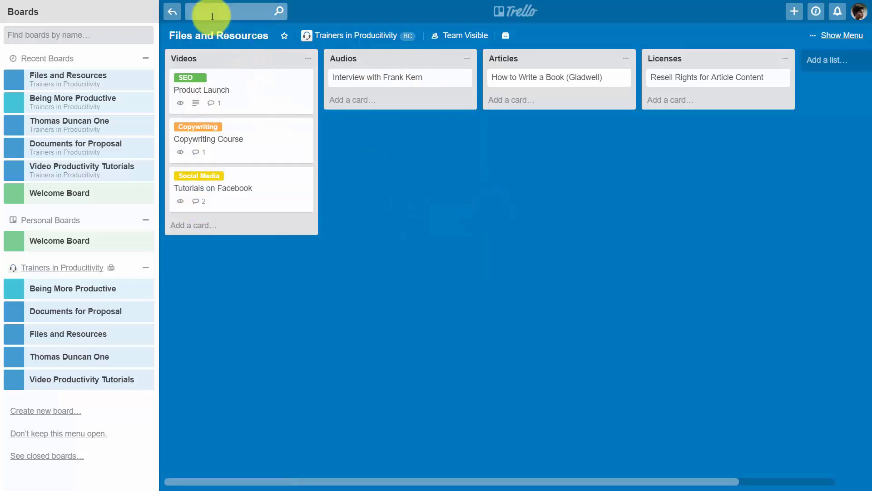
click(237, 11)
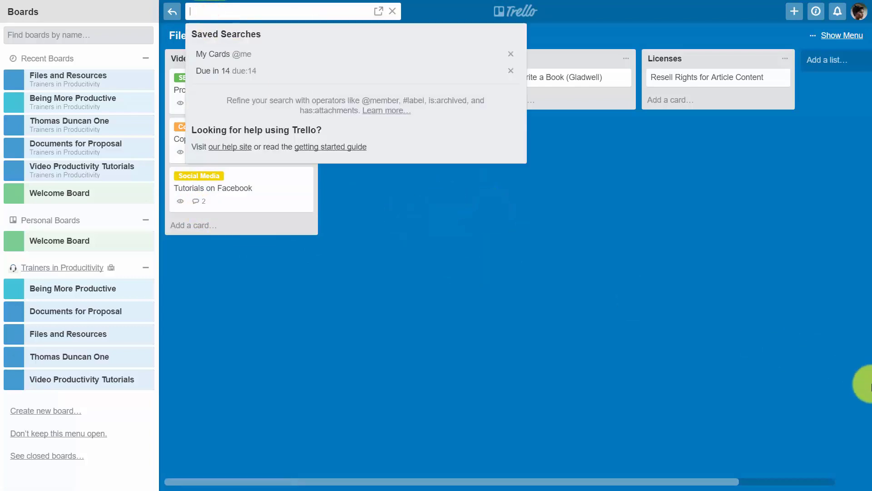
text(facebook)
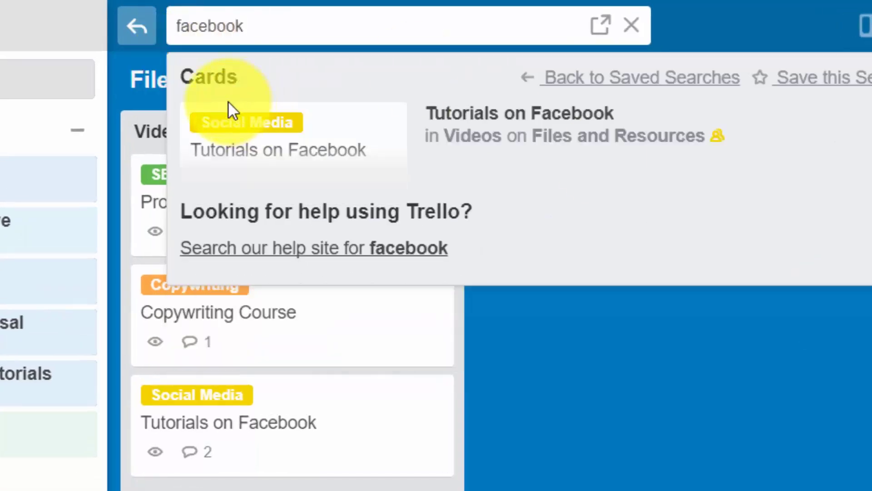
mouse_move(378, 95)
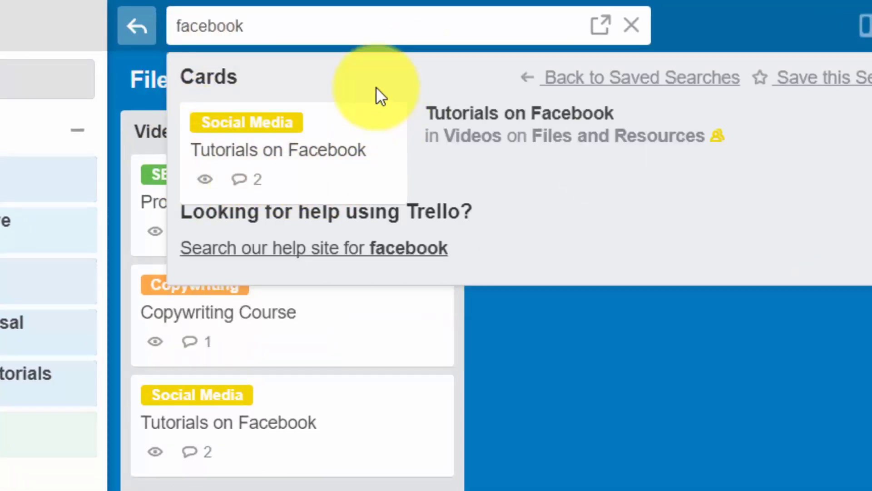
mouse_move(200, 120)
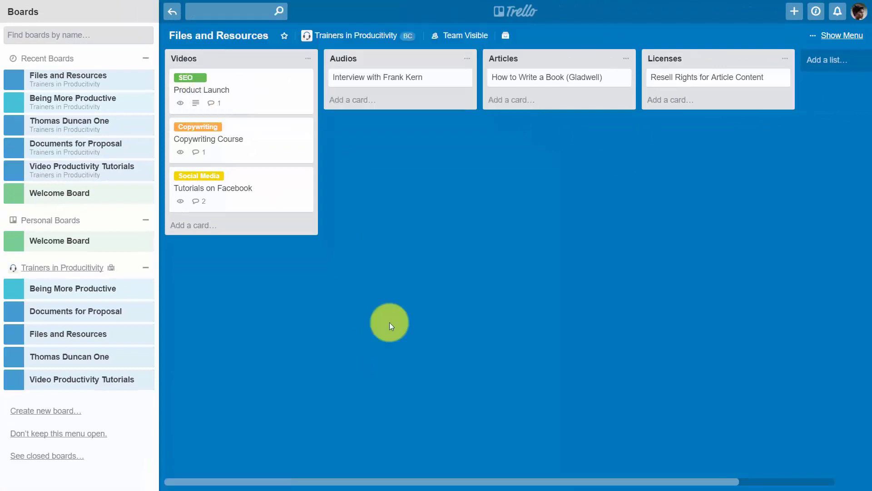
mouse_move(182, 37)
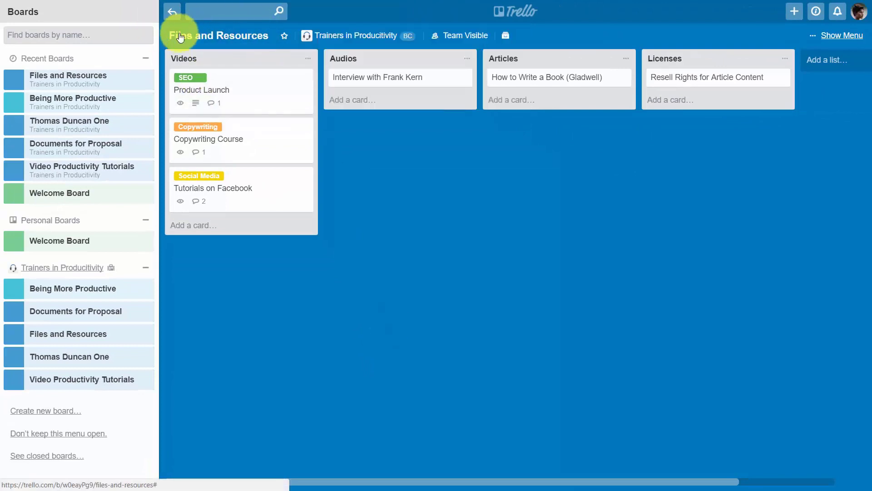